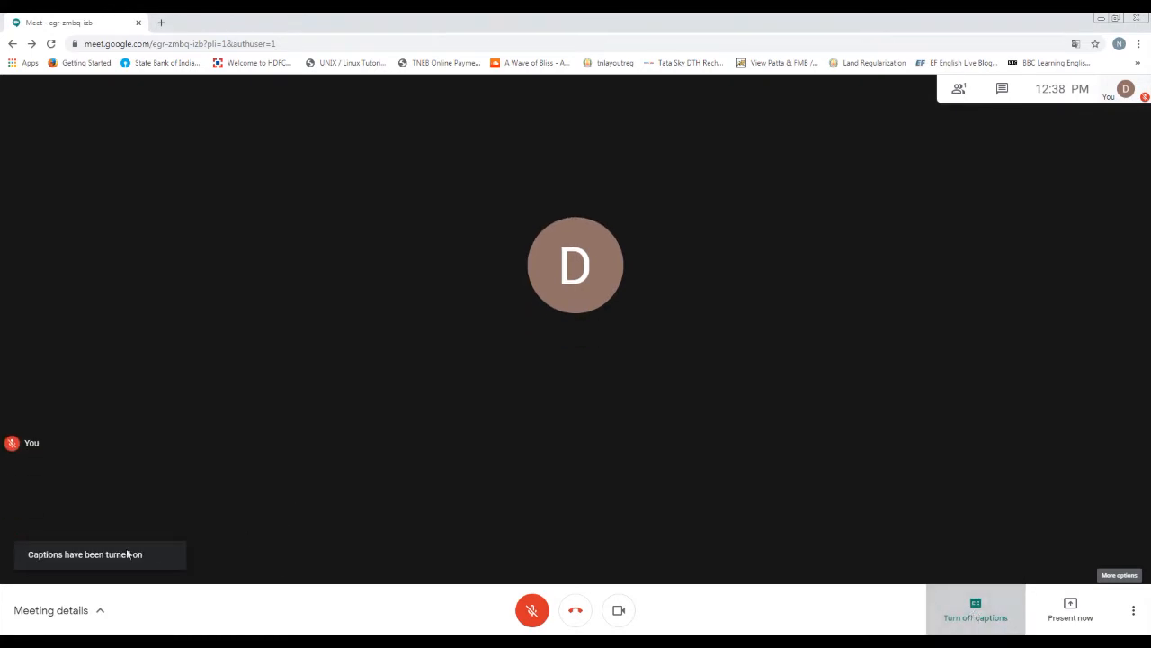
{"action": "mouse_move", "coordinate": [126, 565]}
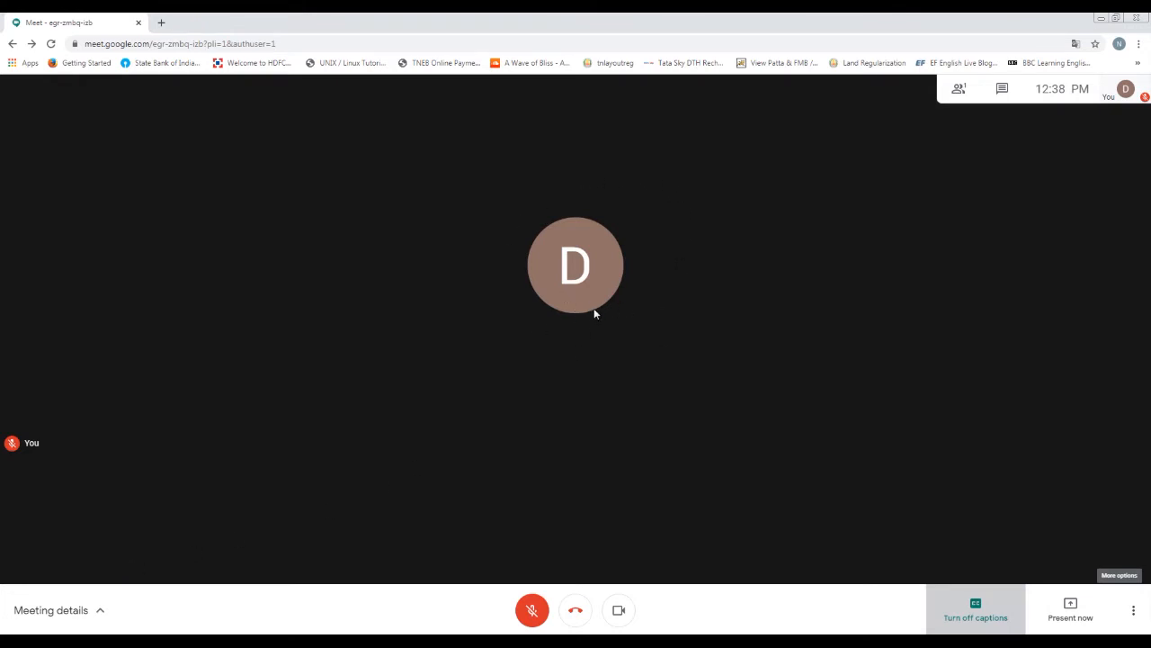
{"action": "mouse_move", "coordinate": [593, 376]}
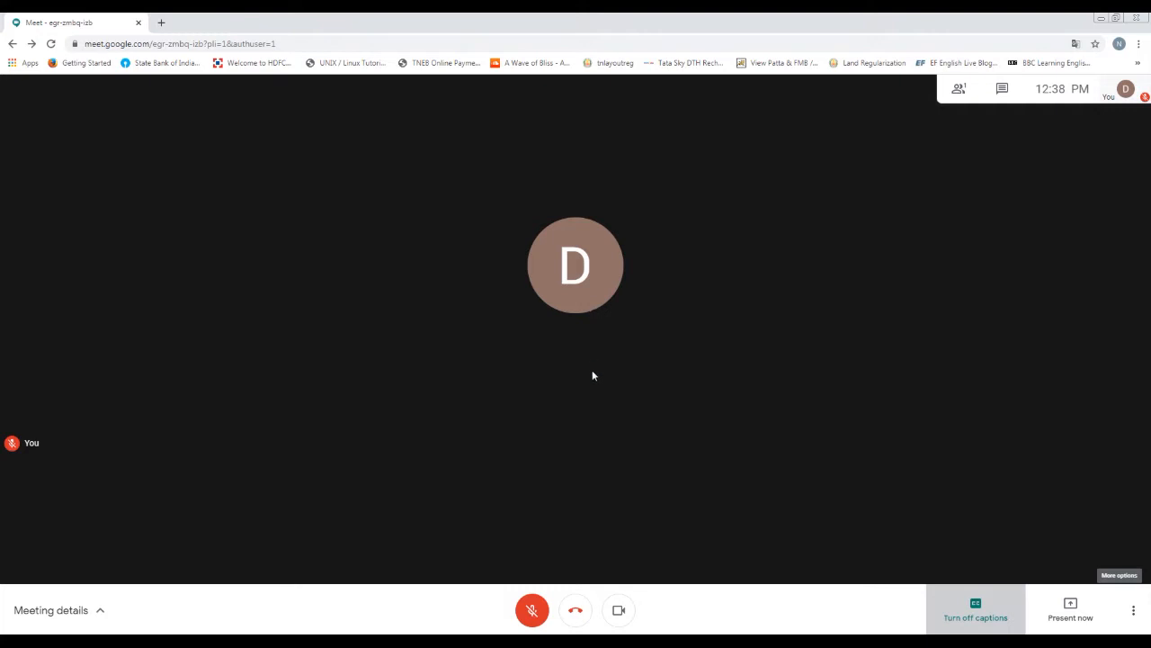
{"action": "mouse_move", "coordinate": [527, 367]}
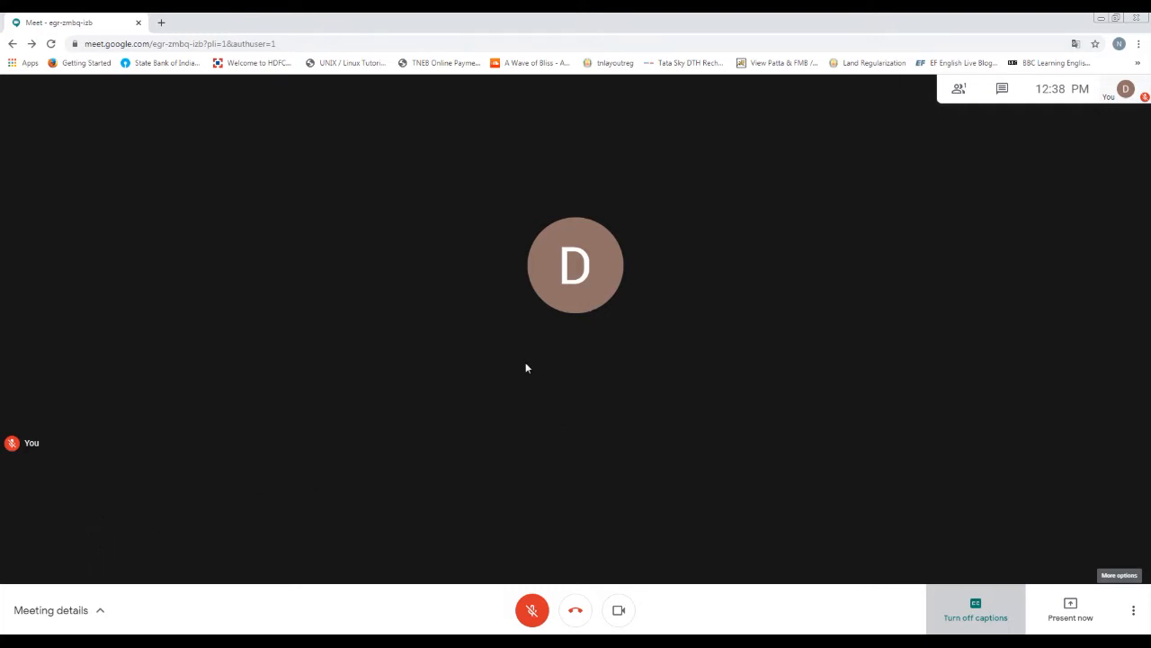
{"action": "mouse_move", "coordinate": [297, 543]}
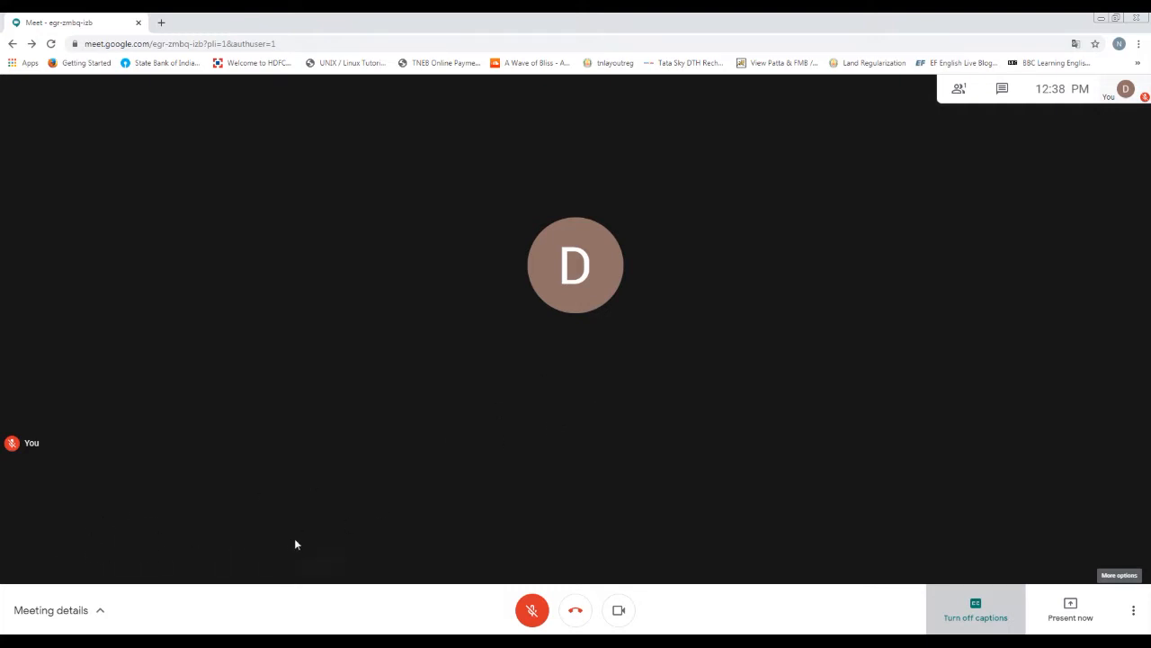
{"action": "mouse_move", "coordinate": [358, 551]}
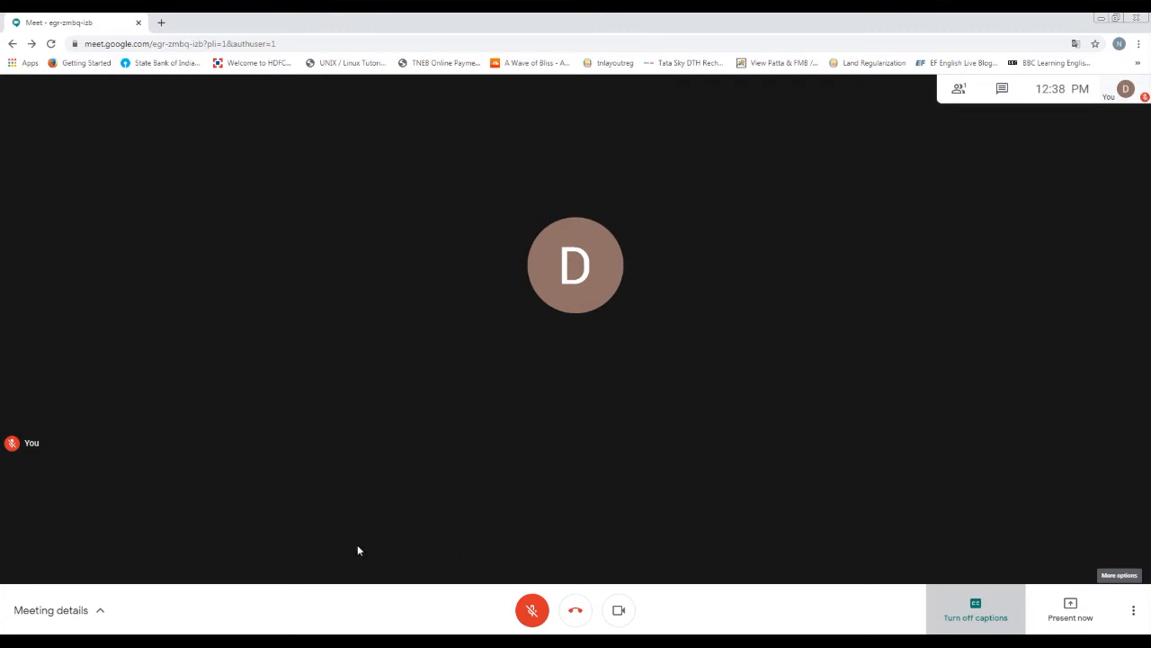
{"action": "mouse_move", "coordinate": [83, 540]}
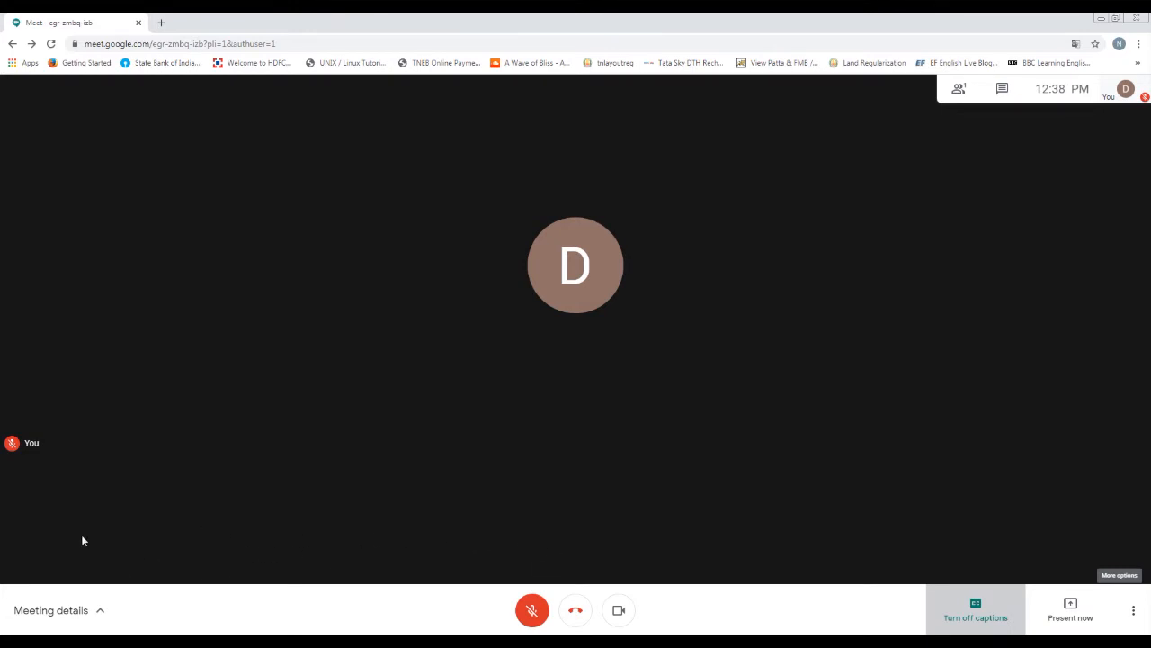
{"action": "mouse_move", "coordinate": [425, 529]}
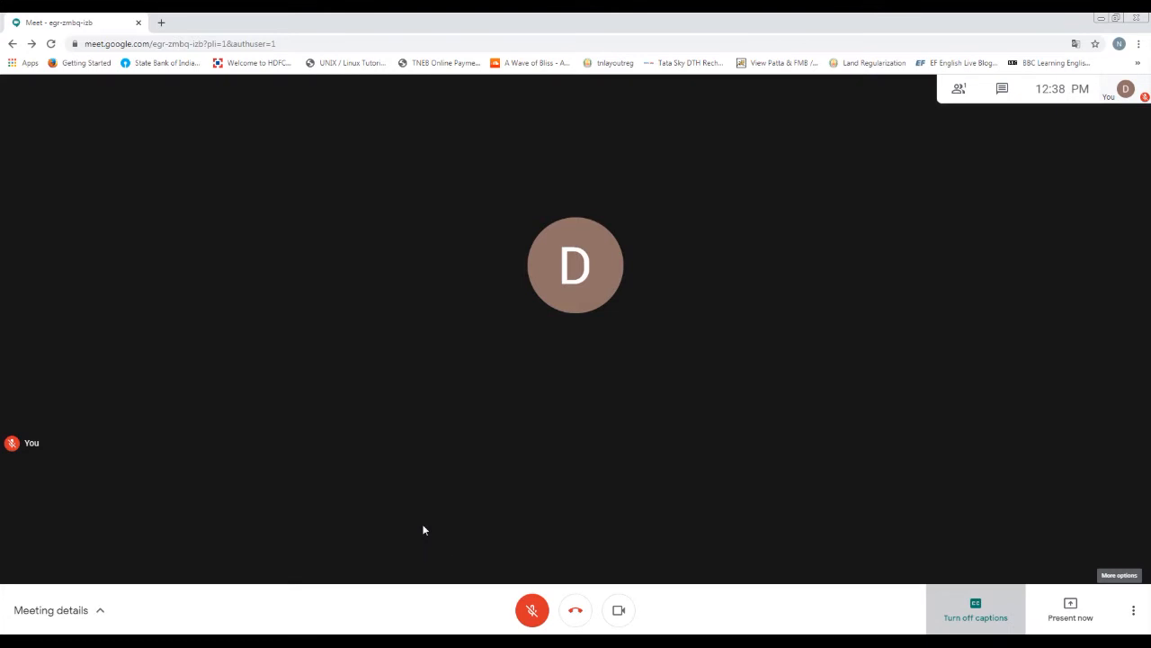
{"action": "mouse_move", "coordinate": [159, 529]}
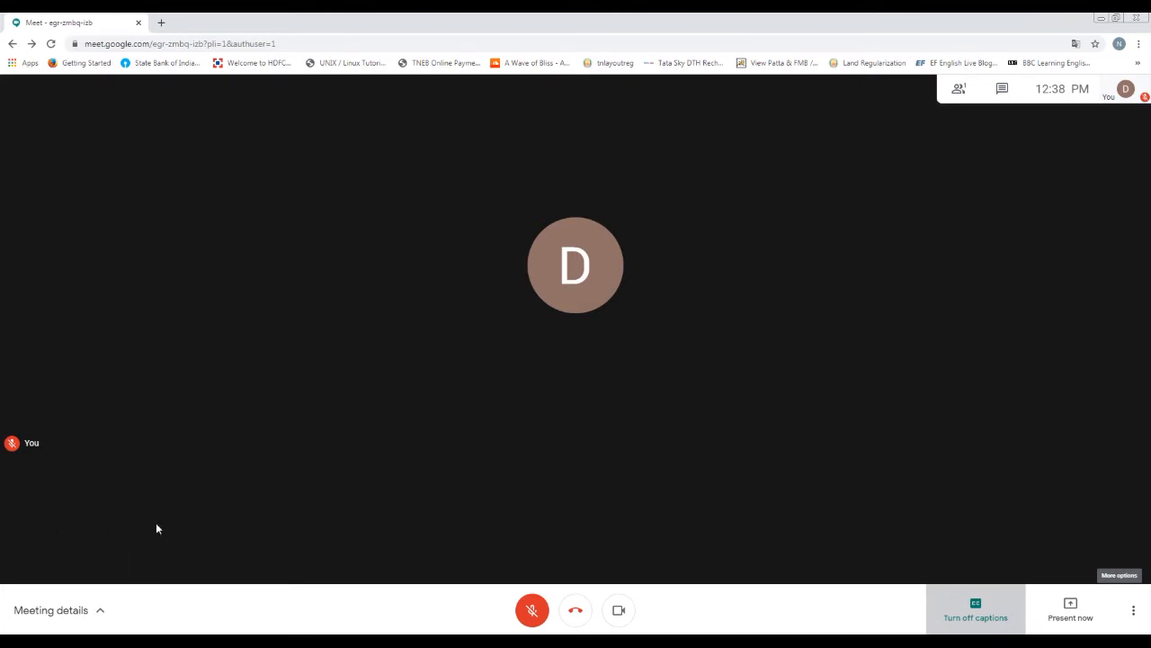
{"action": "mouse_move", "coordinate": [320, 539]}
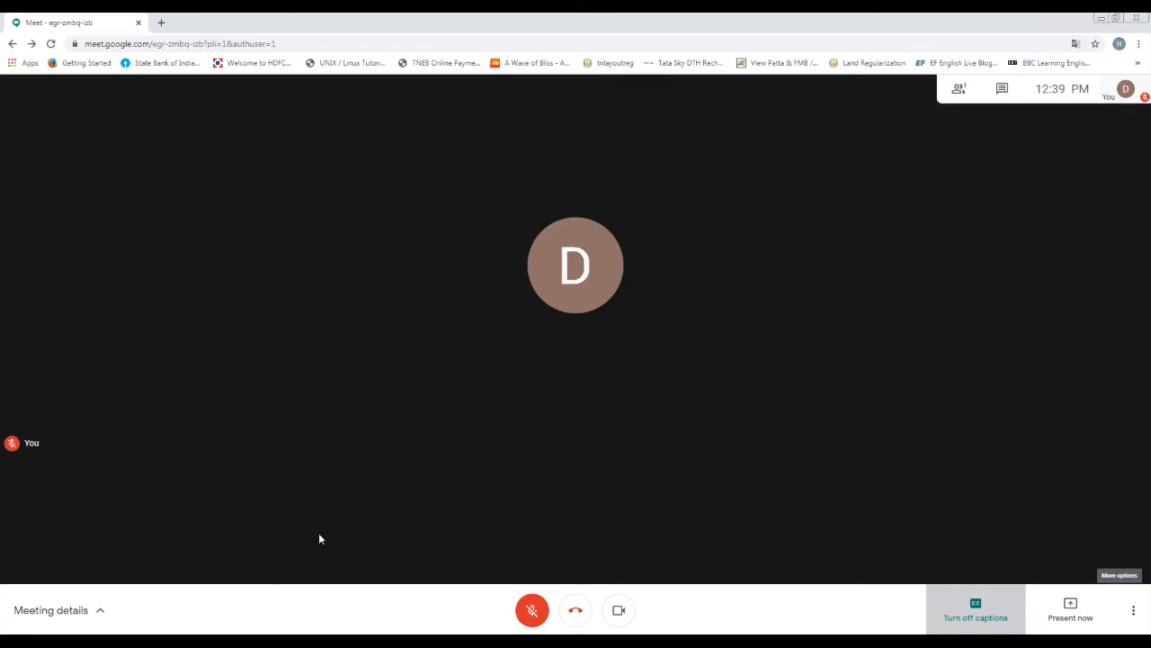
{"action": "mouse_move", "coordinate": [642, 280]}
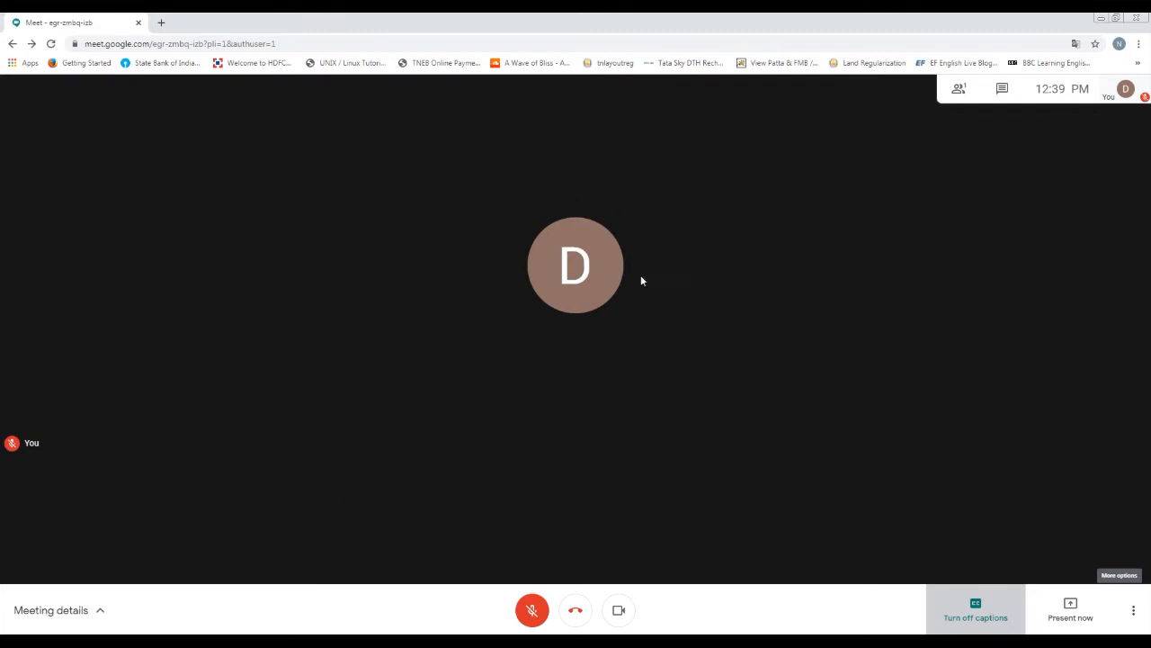
{"action": "mouse_move", "coordinate": [275, 536]}
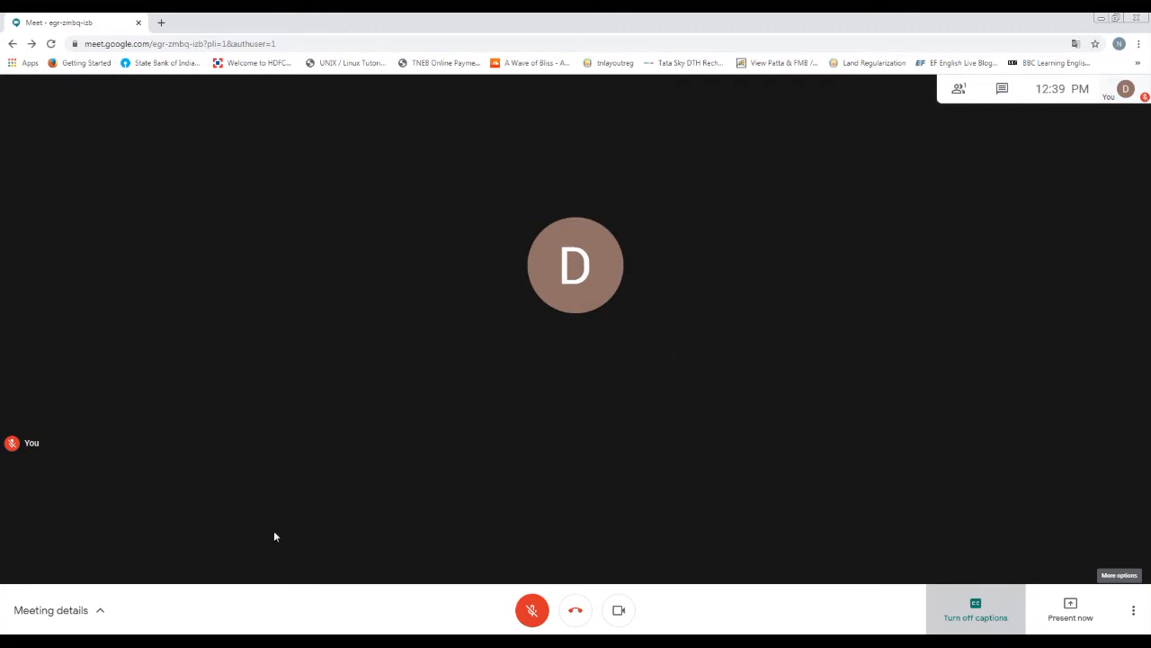
{"action": "mouse_move", "coordinate": [379, 551]}
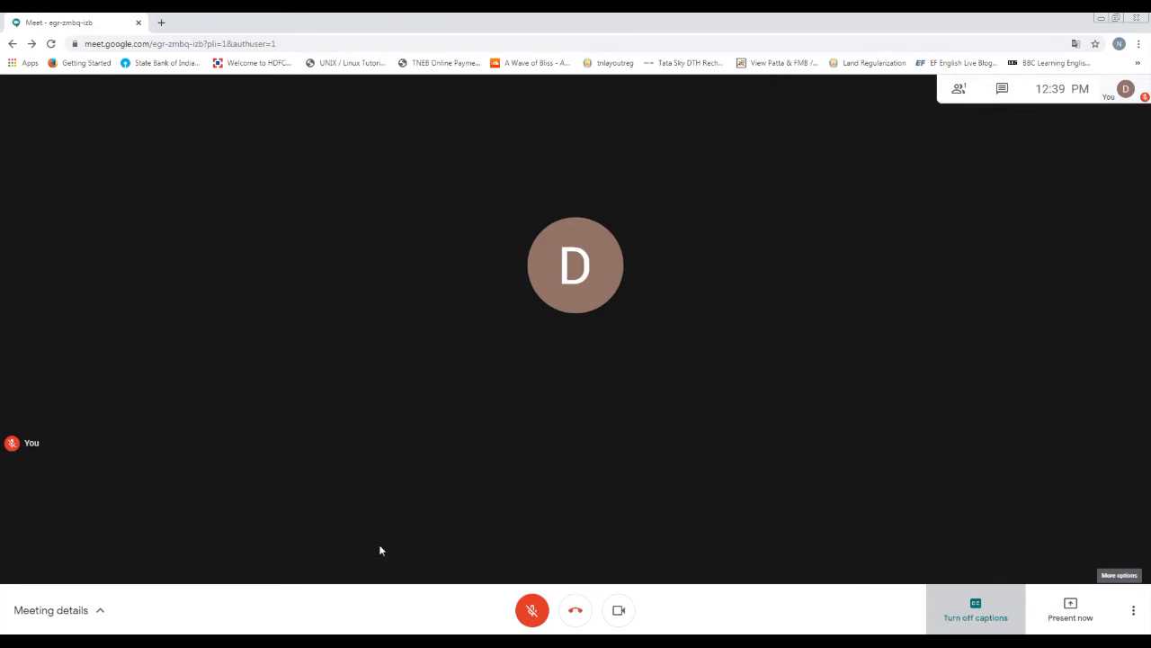
{"action": "mouse_move", "coordinate": [368, 556]}
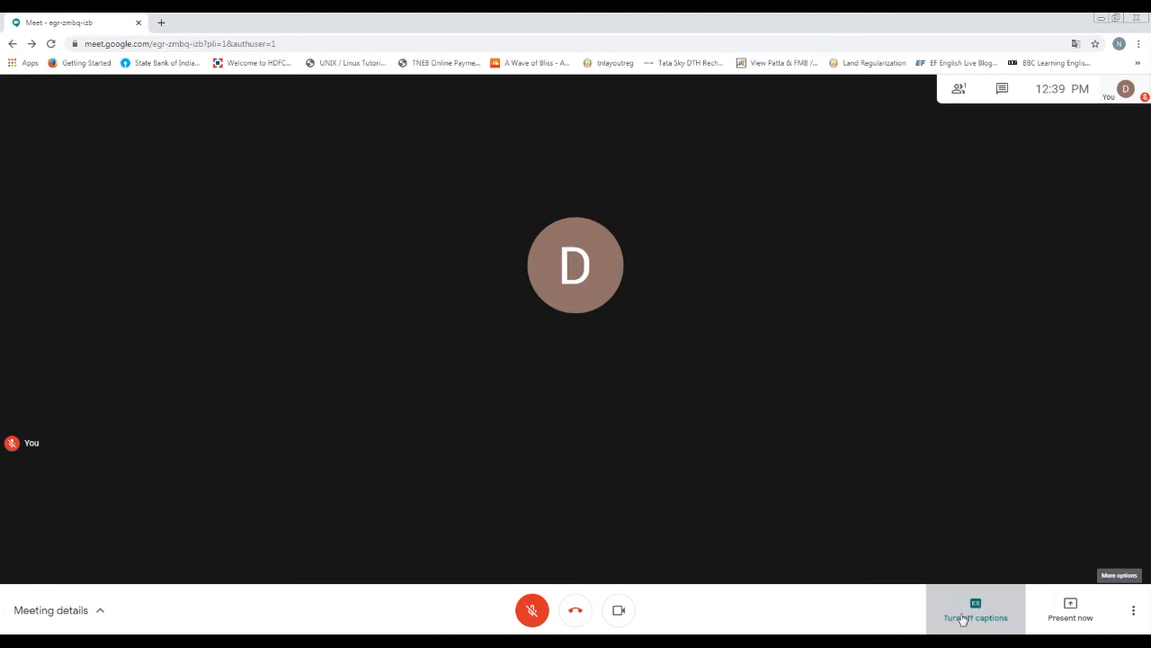
Translate the meeting page into Hindi from Chrome's right-click menu.
{"action": "left_click", "coordinate": [975, 610]}
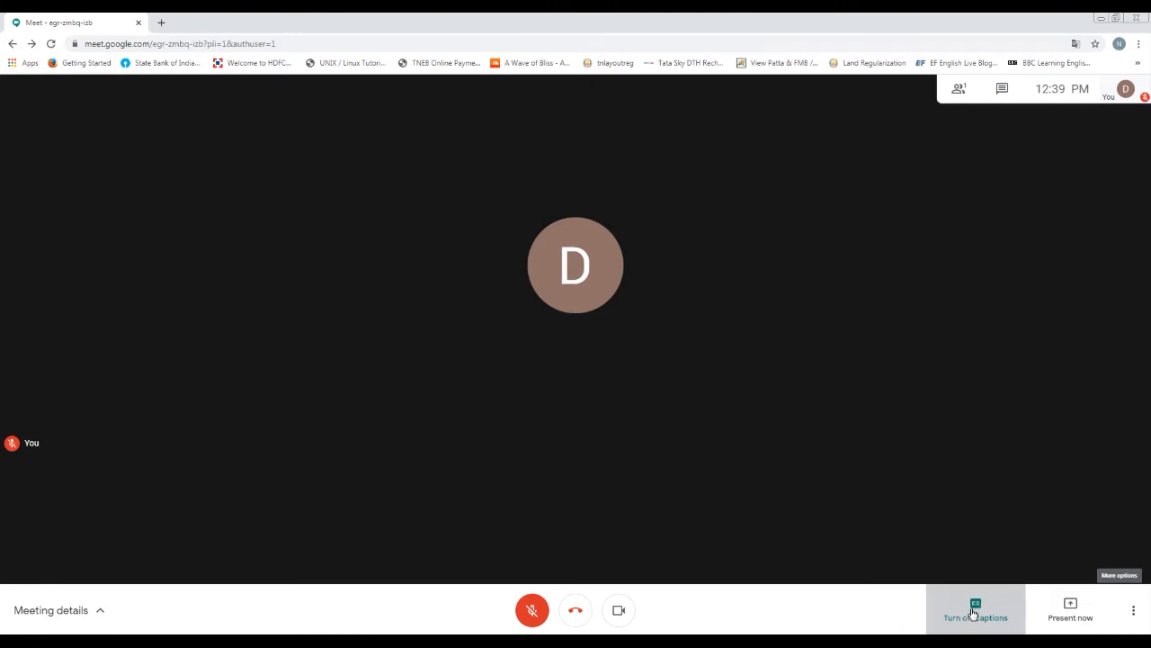
{"action": "right_click", "coordinate": [975, 613]}
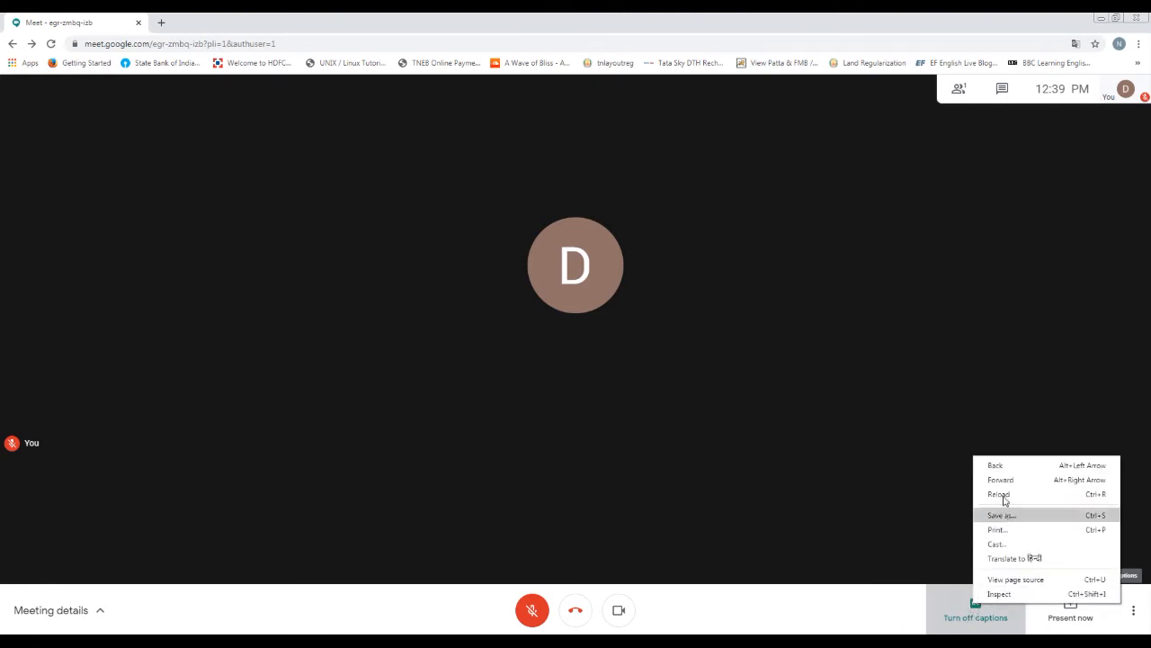
{"action": "mouse_move", "coordinate": [1006, 558]}
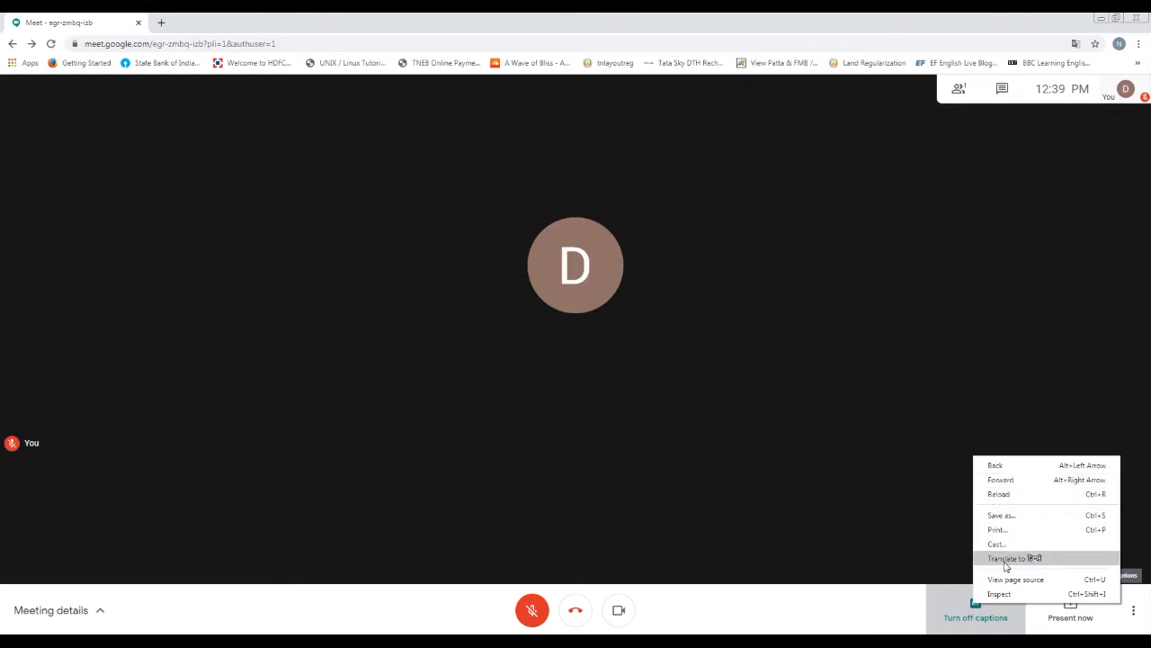
{"action": "left_click", "coordinate": [1015, 557]}
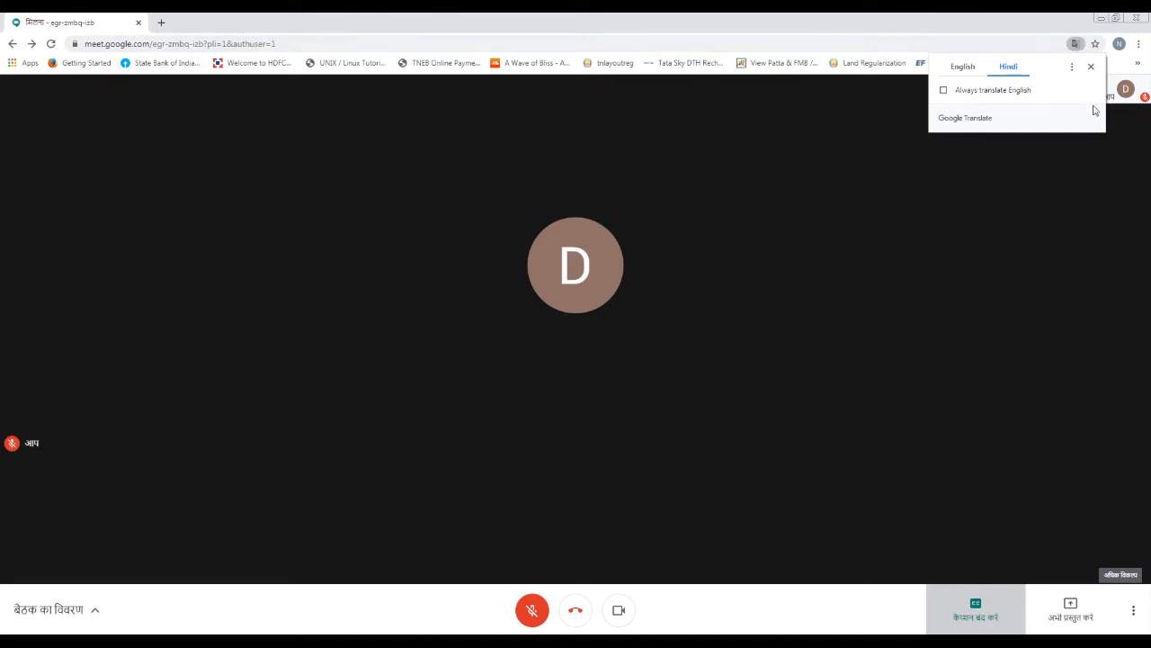
{"action": "mouse_move", "coordinate": [1083, 76]}
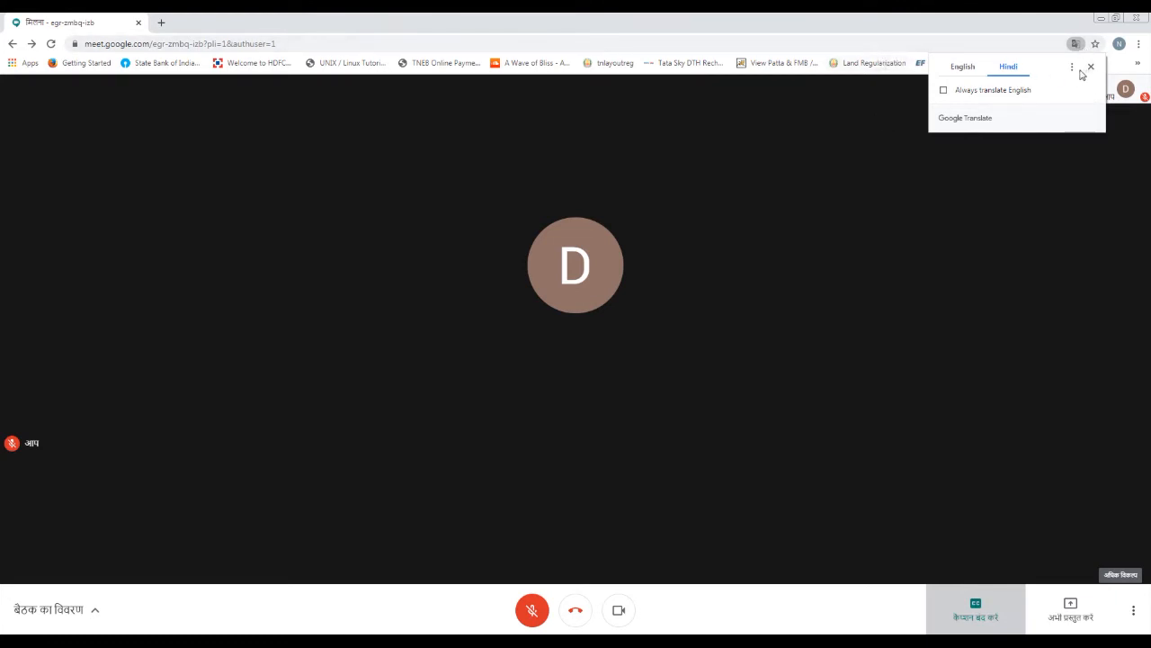
{"action": "mouse_move", "coordinate": [1073, 69]}
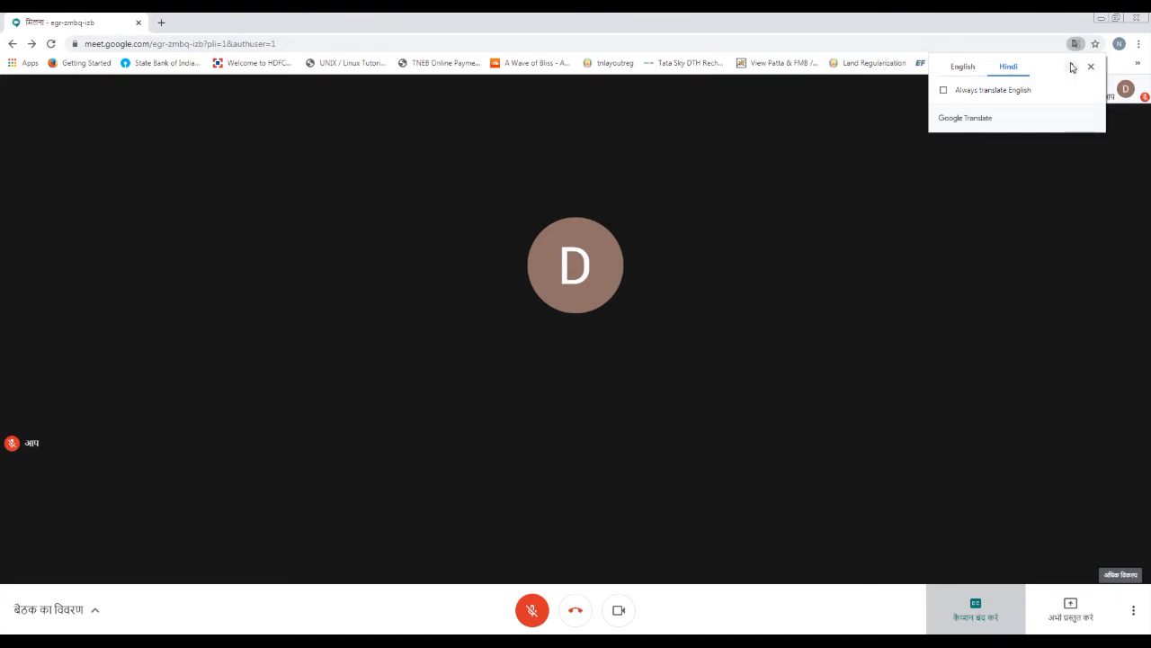
Reopen Chrome's translate options and confirm translating the page into Hindi.
{"action": "left_click", "coordinate": [1072, 65]}
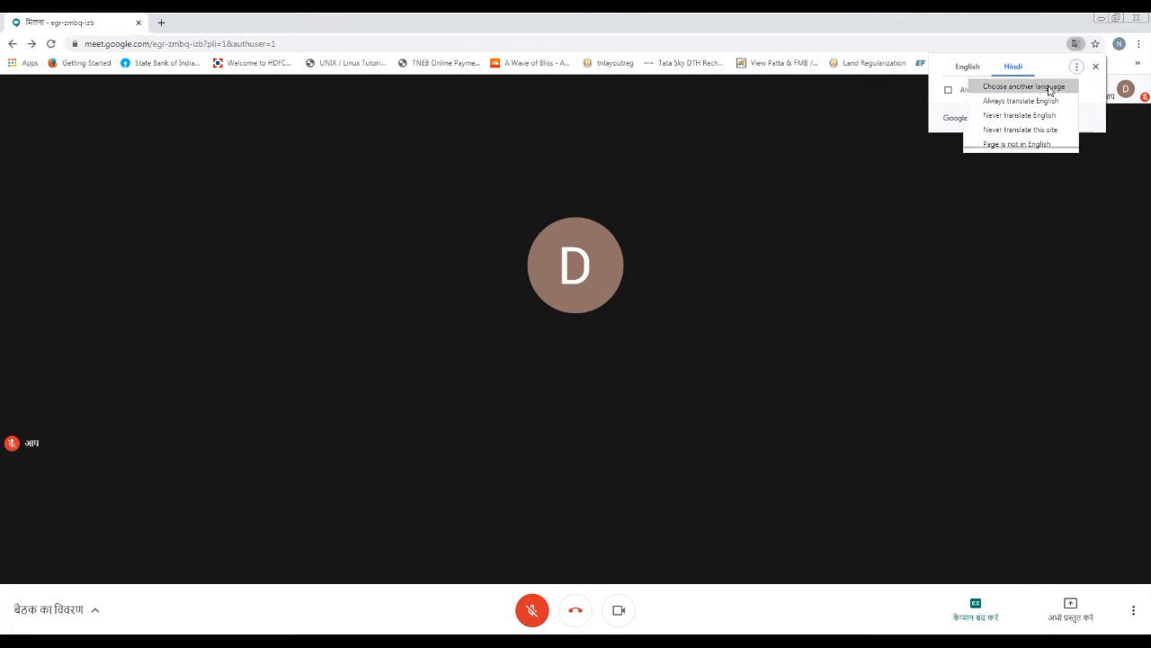
{"action": "left_click", "coordinate": [1024, 86]}
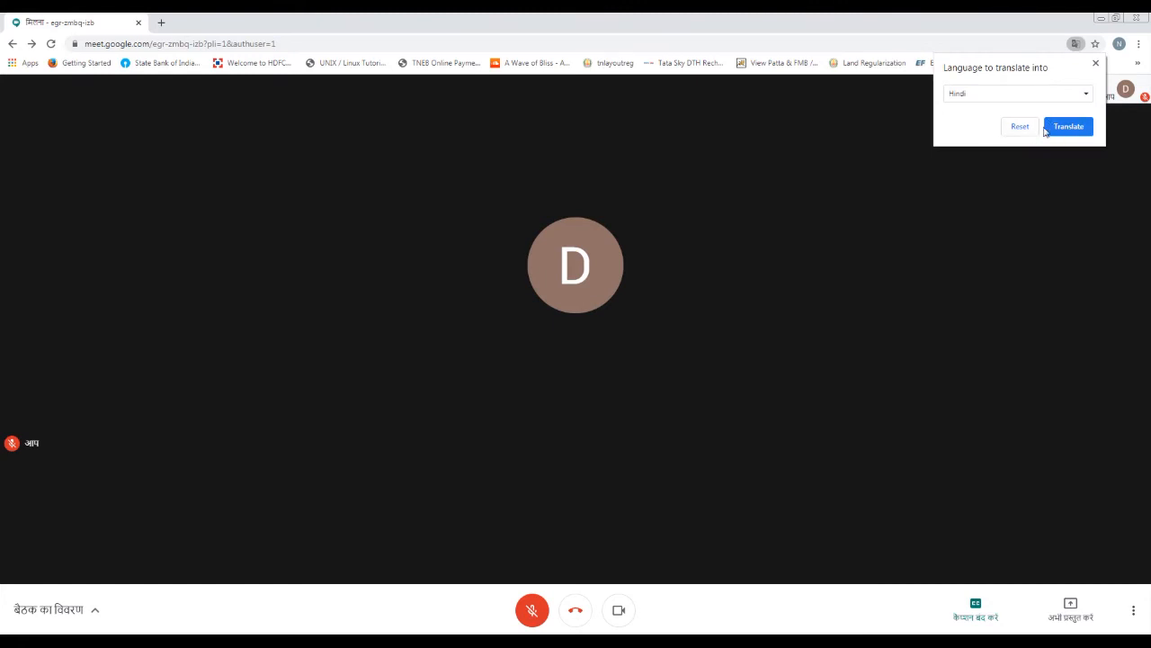
{"action": "left_click", "coordinate": [1016, 93]}
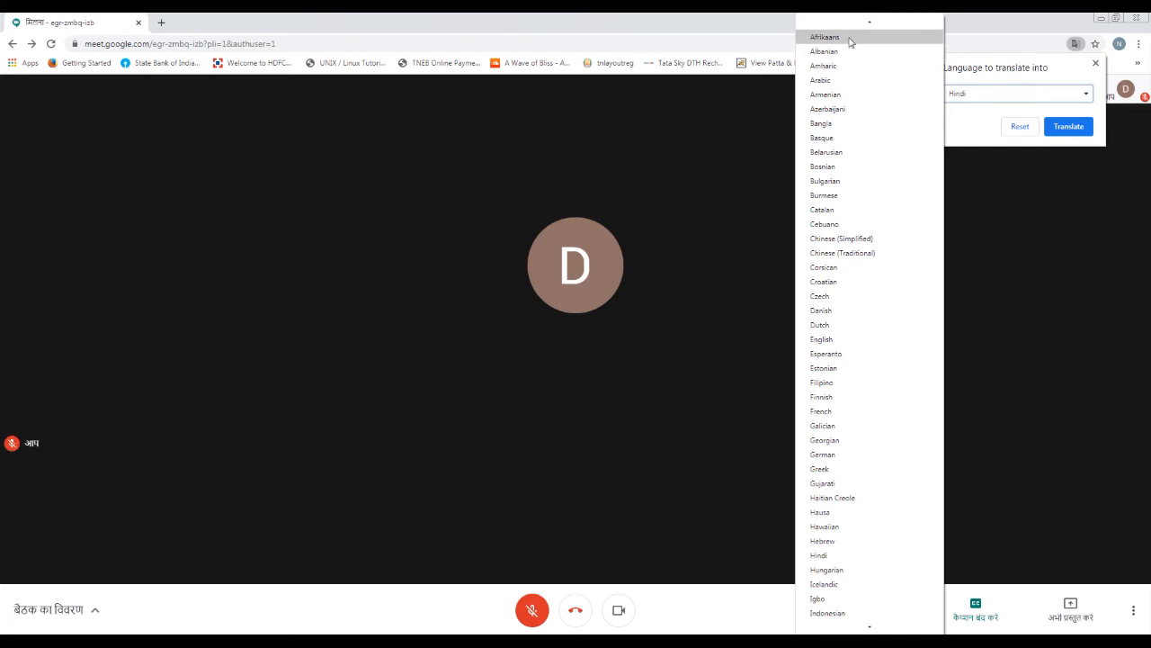
{"action": "mouse_move", "coordinate": [860, 612]}
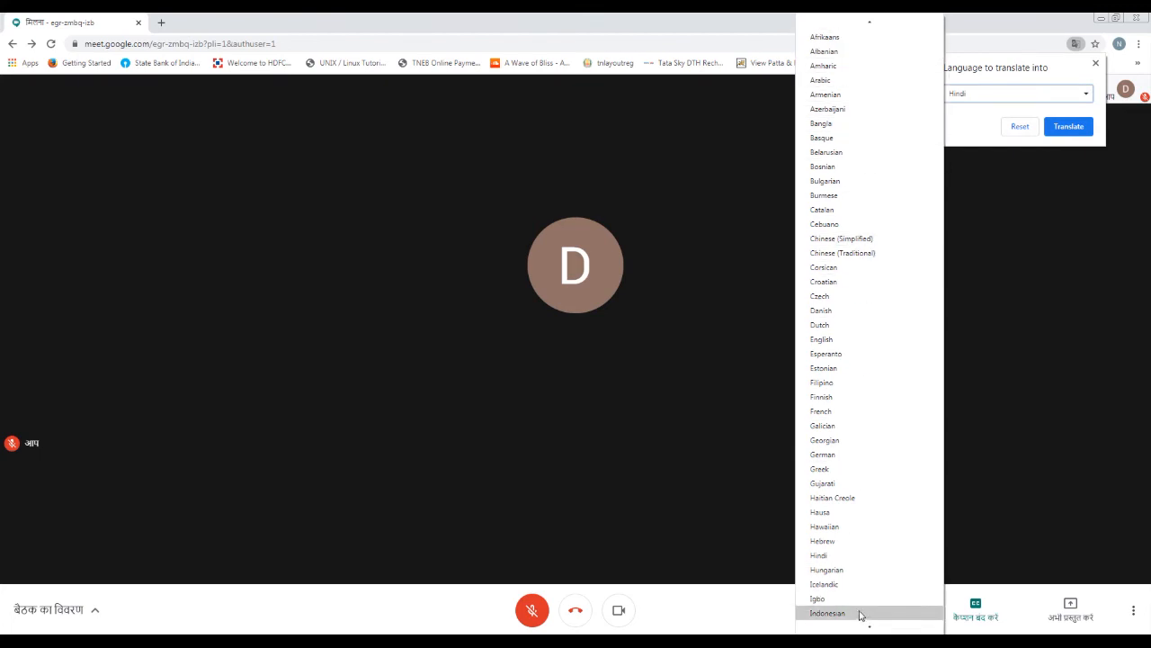
{"action": "mouse_move", "coordinate": [867, 439]}
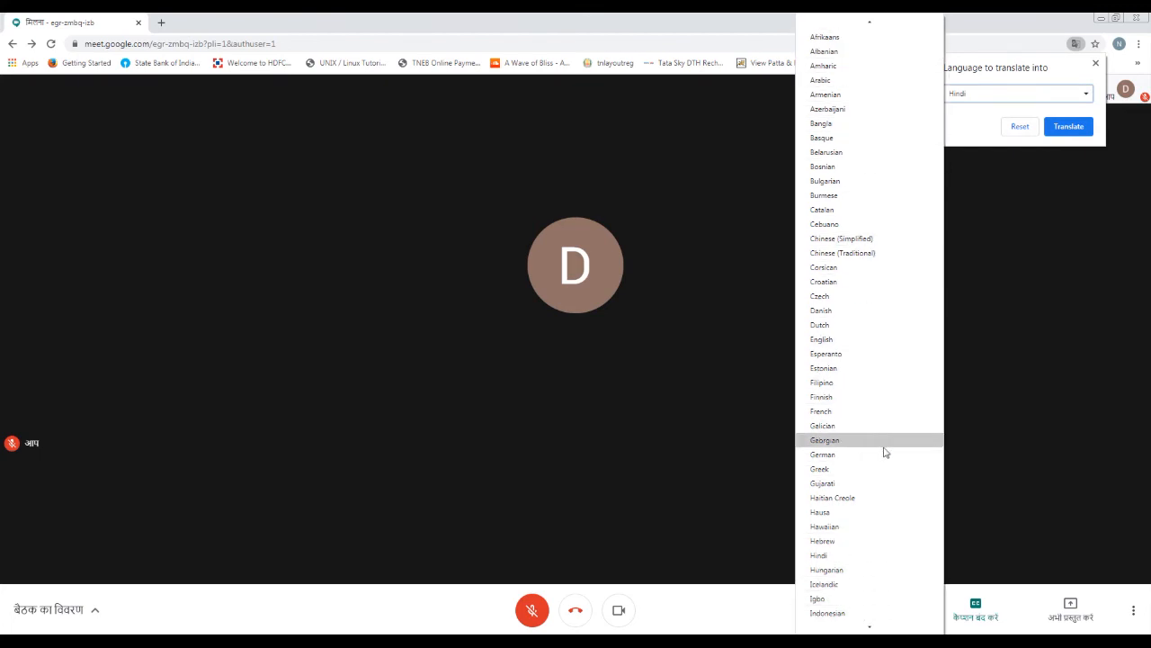
{"action": "mouse_move", "coordinate": [904, 51]}
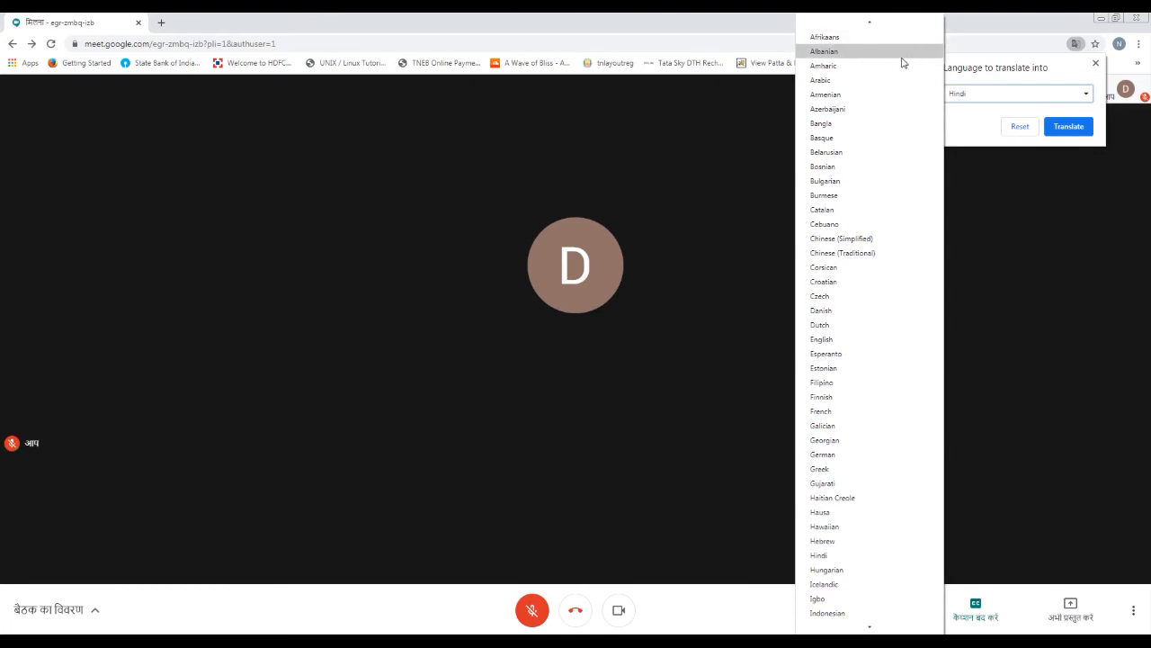
Choose Hindi from the language list and apply the translation to the page.
{"action": "scroll", "scroll_direction": "down", "scroll_amount": 3}
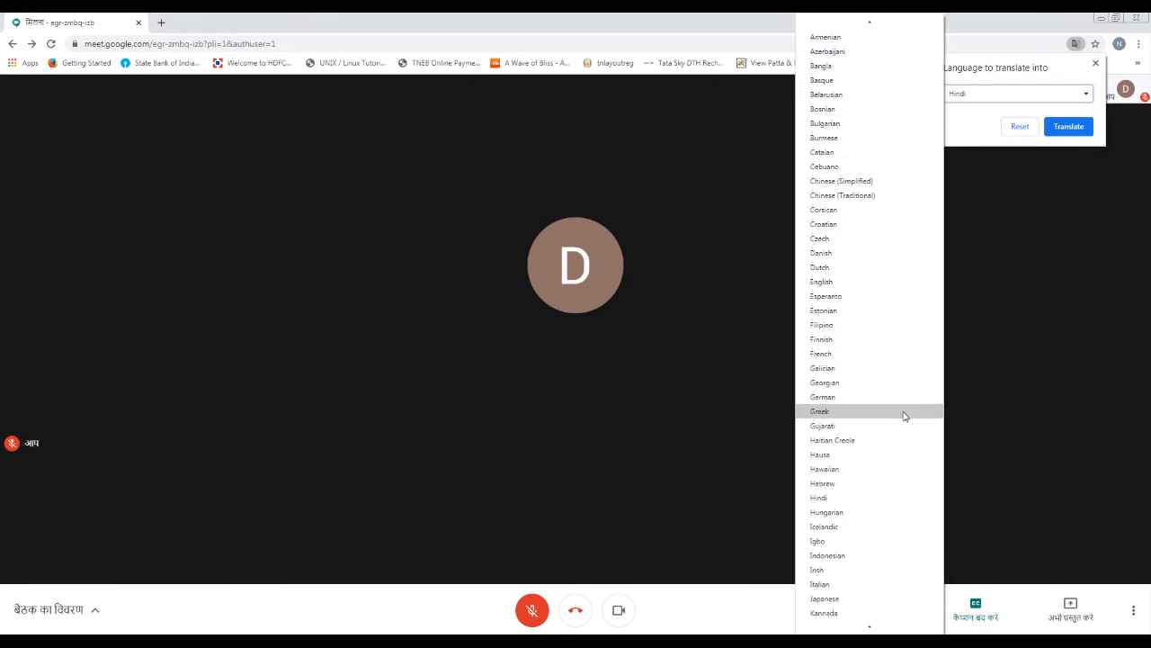
{"action": "scroll", "scroll_direction": "down", "scroll_amount": 3}
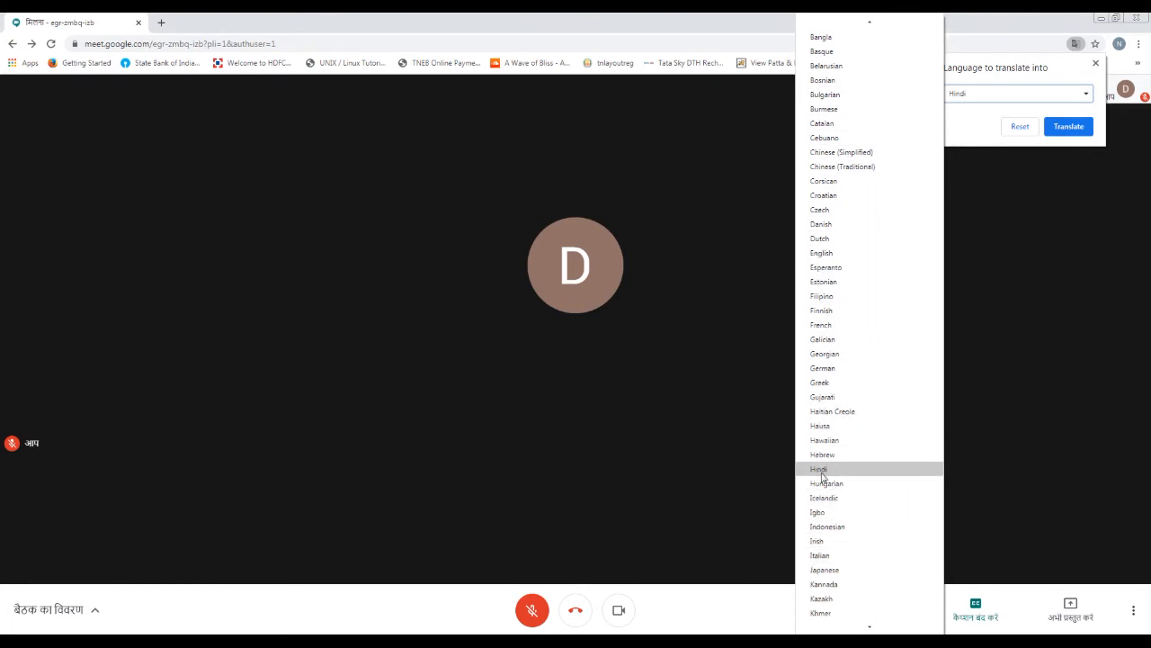
{"action": "left_click", "coordinate": [818, 468]}
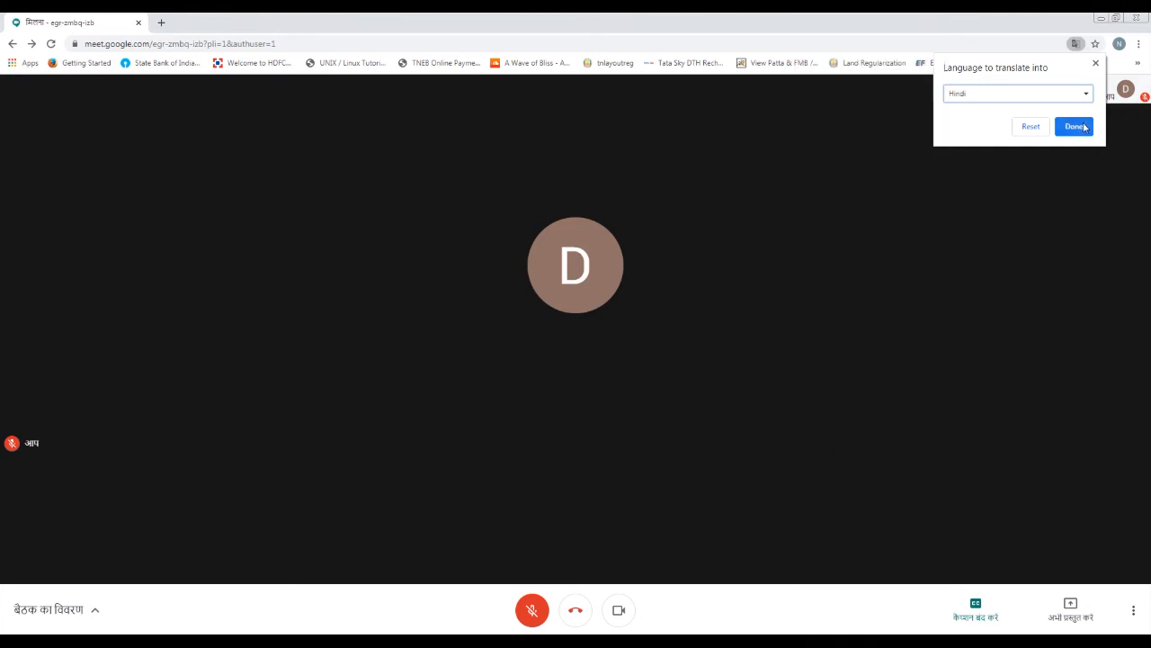
{"action": "left_click", "coordinate": [1074, 126]}
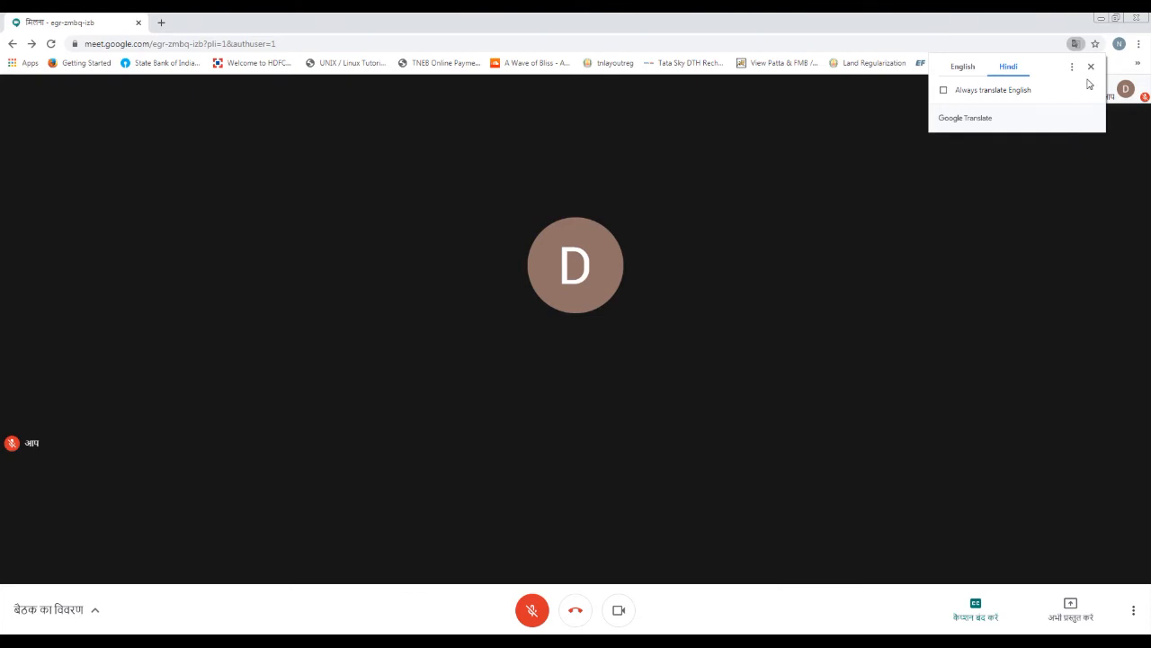
Dismiss the translate bubble, leaving the Meet interface shown in Hindi.
{"action": "left_click", "coordinate": [1090, 67]}
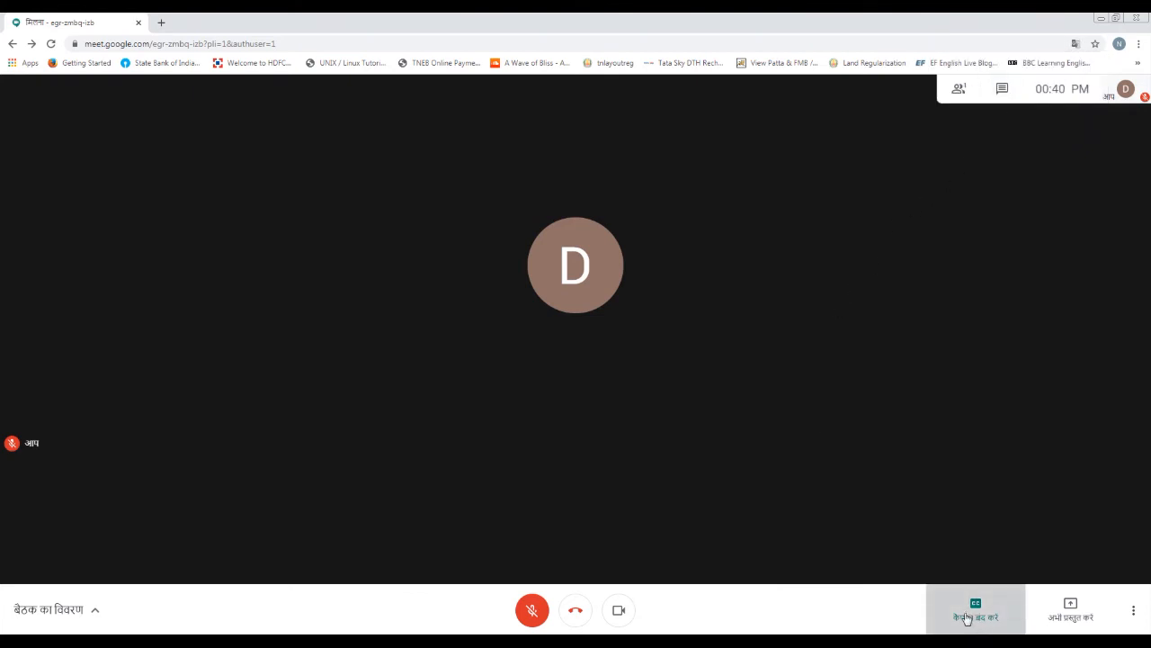
{"action": "mouse_move", "coordinate": [597, 291]}
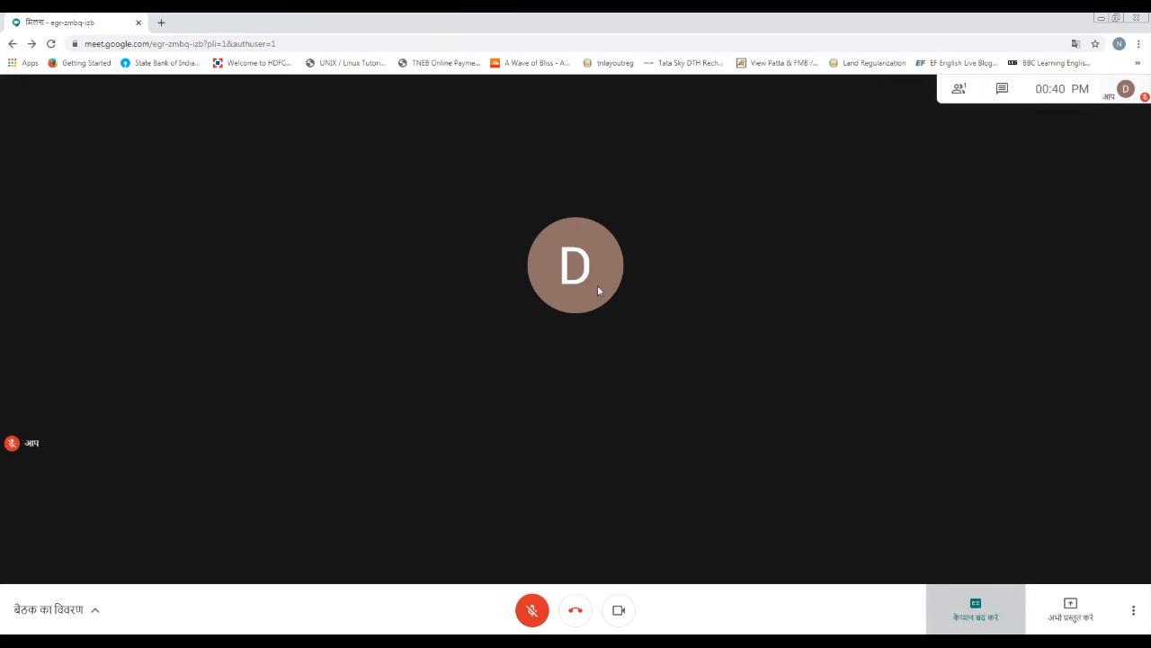
{"action": "mouse_move", "coordinate": [365, 534]}
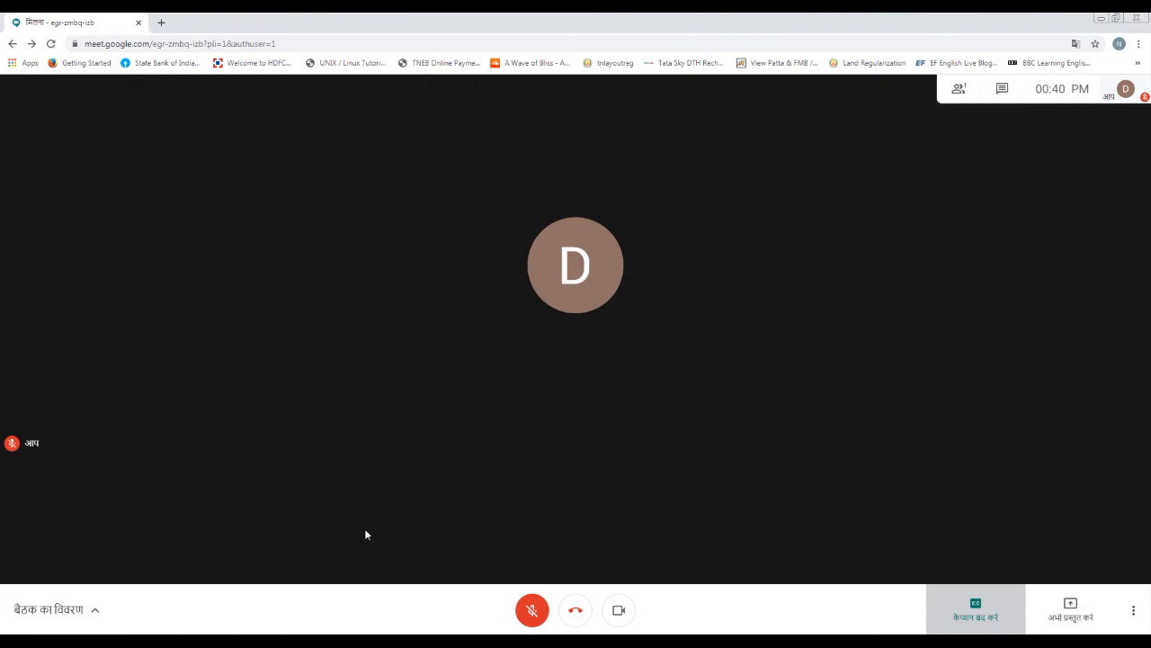
{"action": "mouse_move", "coordinate": [464, 549]}
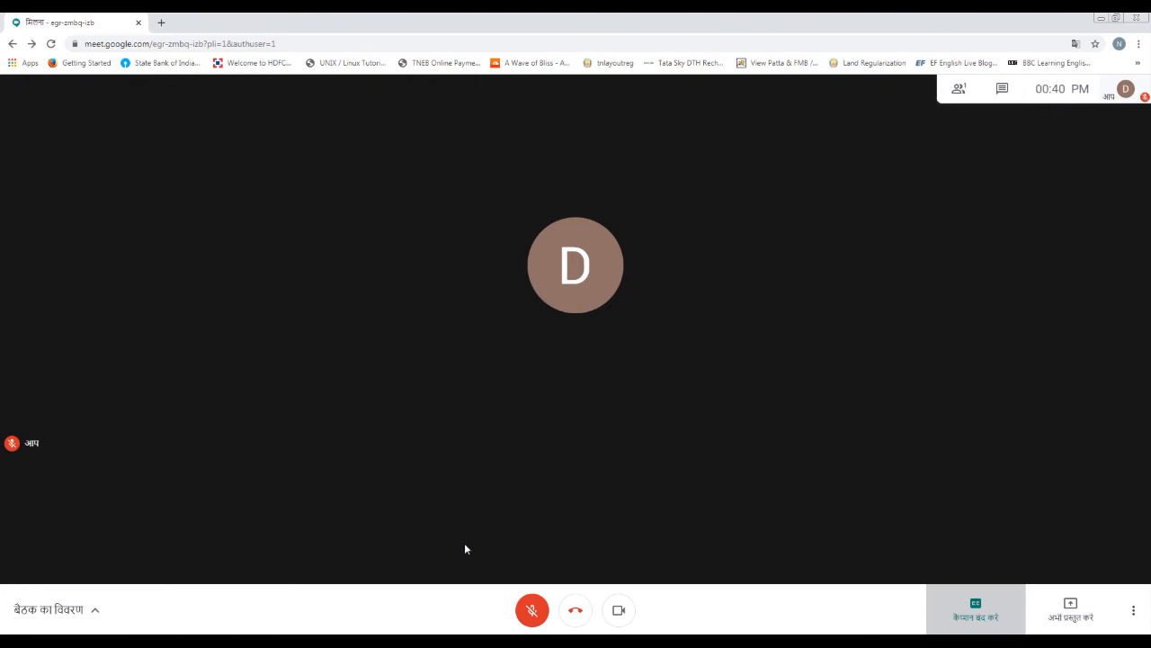
{"action": "mouse_move", "coordinate": [958, 88]}
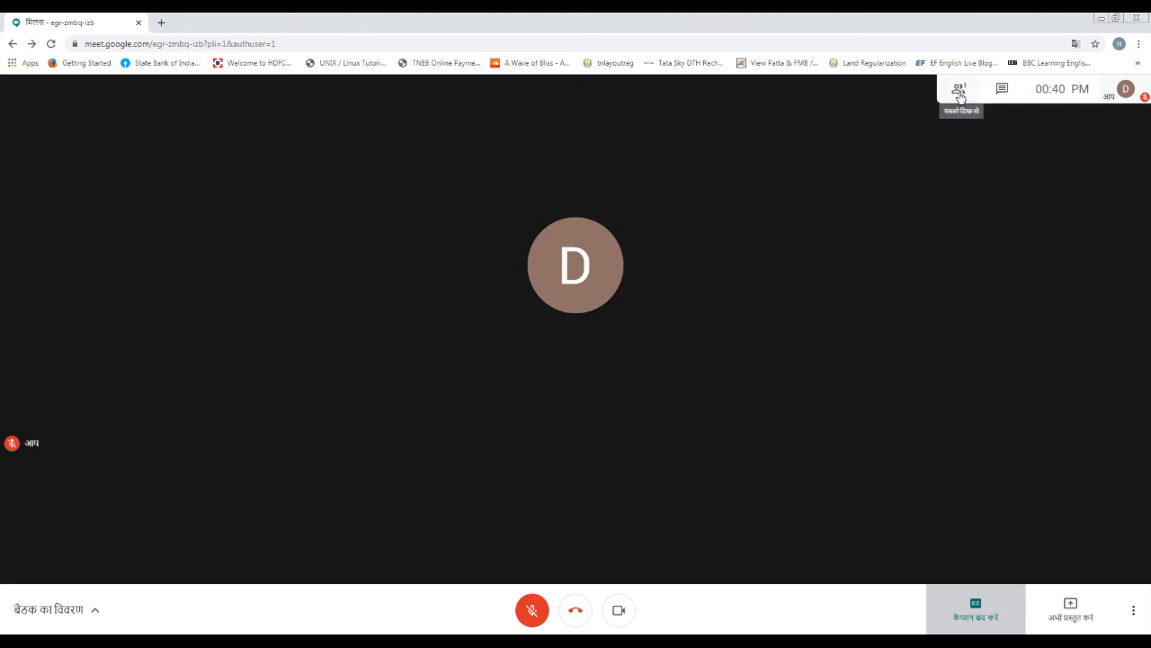
Show the meeting details panel on its Chat tab with the empty conversation.
{"action": "left_click", "coordinate": [961, 88]}
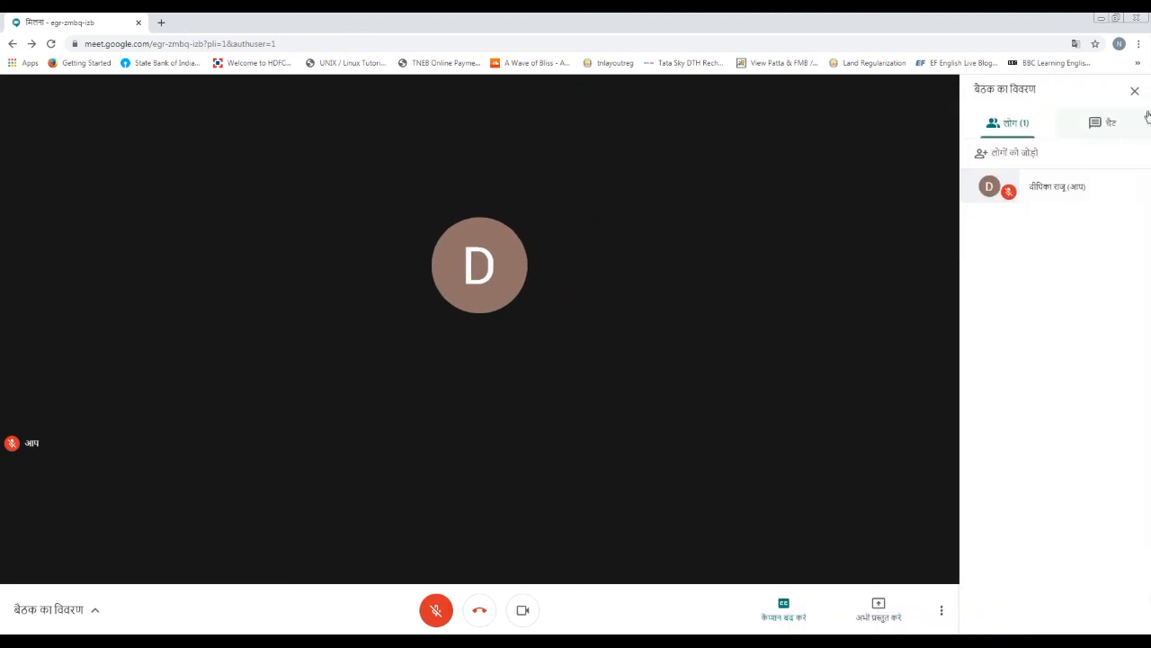
{"action": "left_click", "coordinate": [1109, 123]}
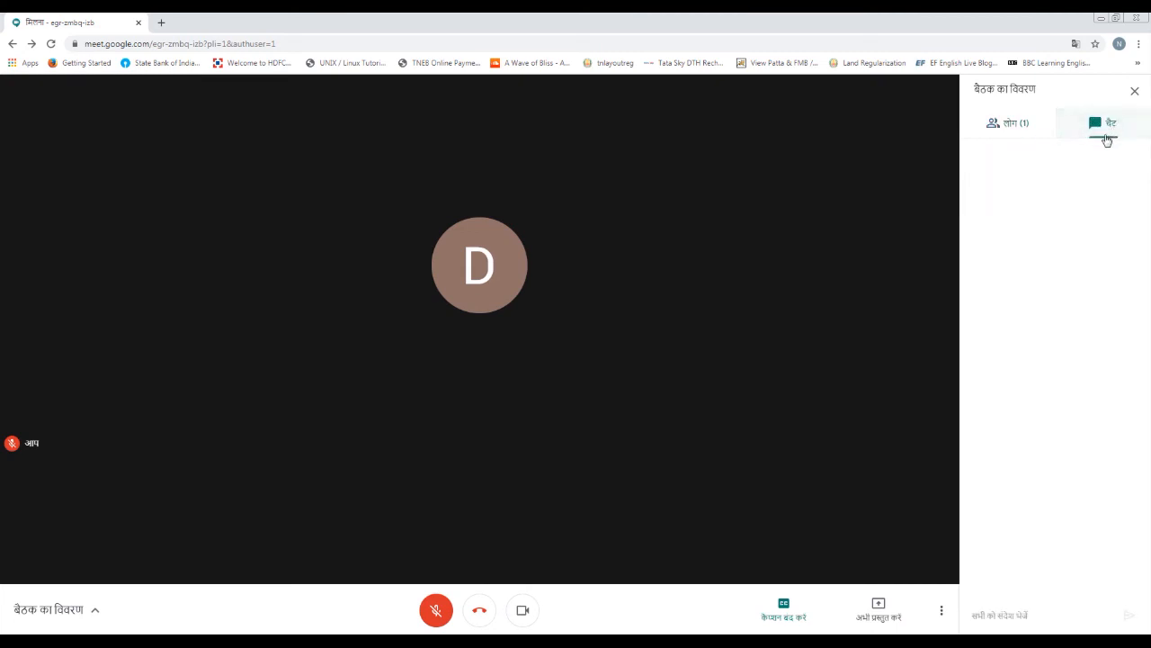
{"action": "left_click", "coordinate": [1110, 123]}
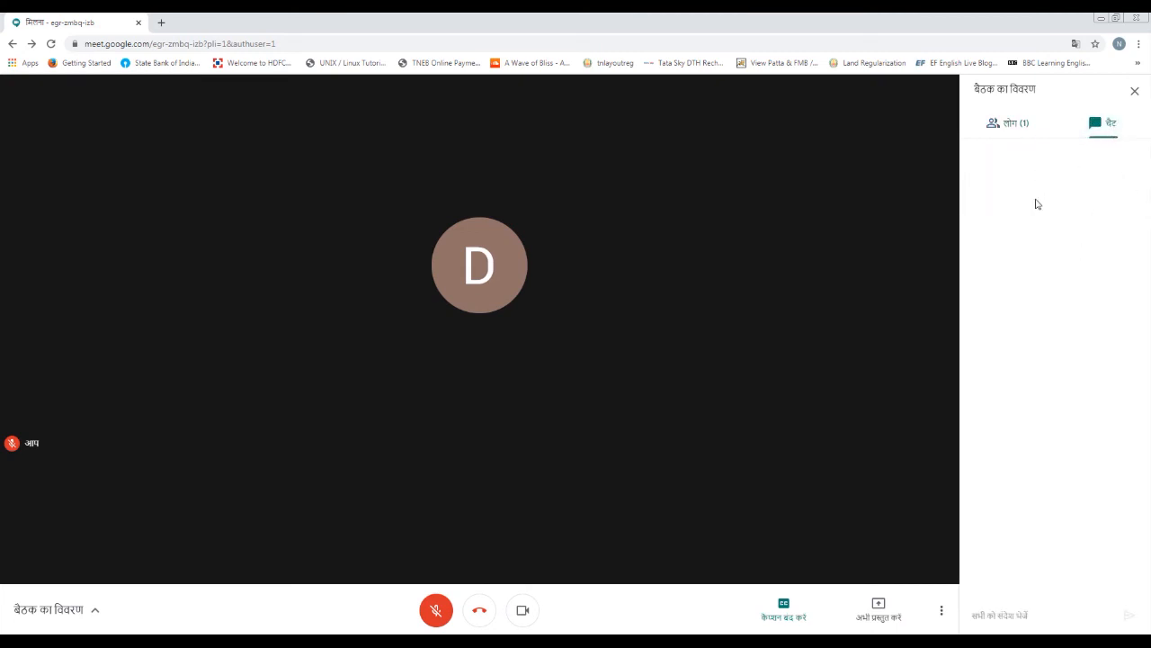
{"action": "mouse_move", "coordinate": [1029, 327]}
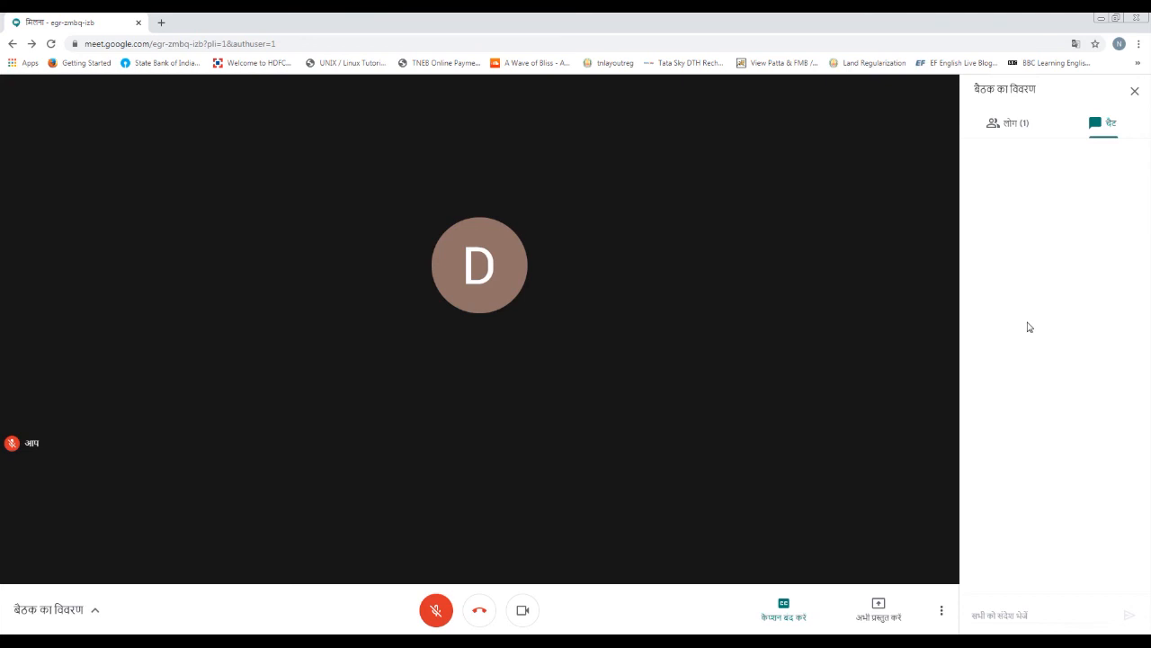
{"action": "mouse_move", "coordinate": [1053, 320]}
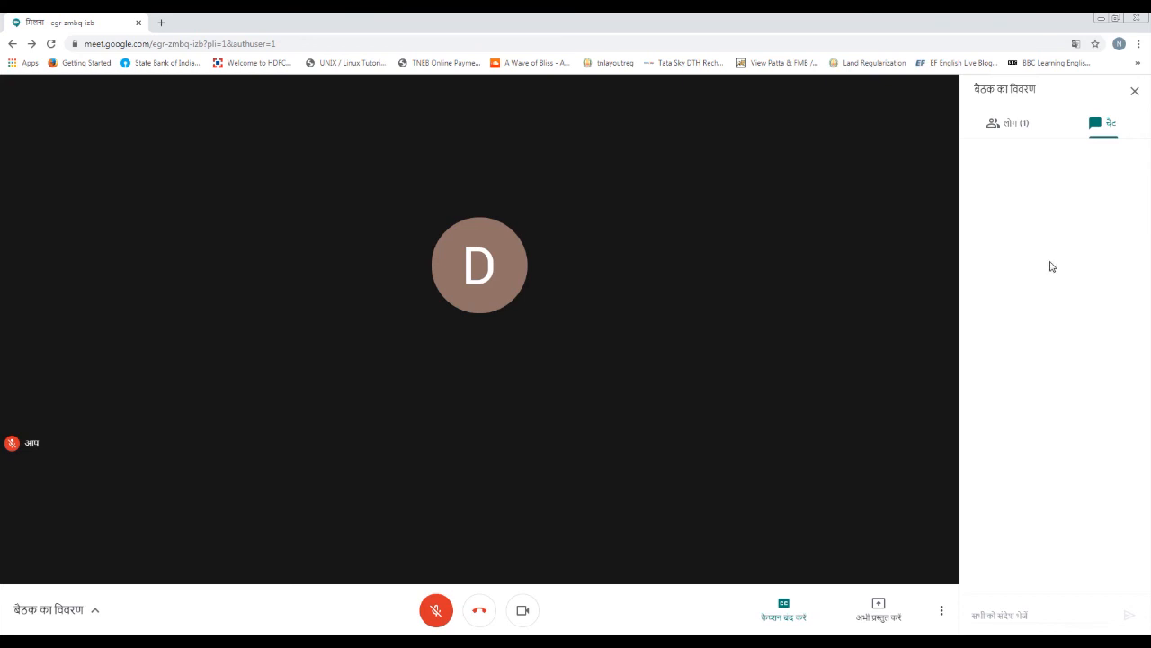
{"action": "mouse_move", "coordinate": [1068, 284]}
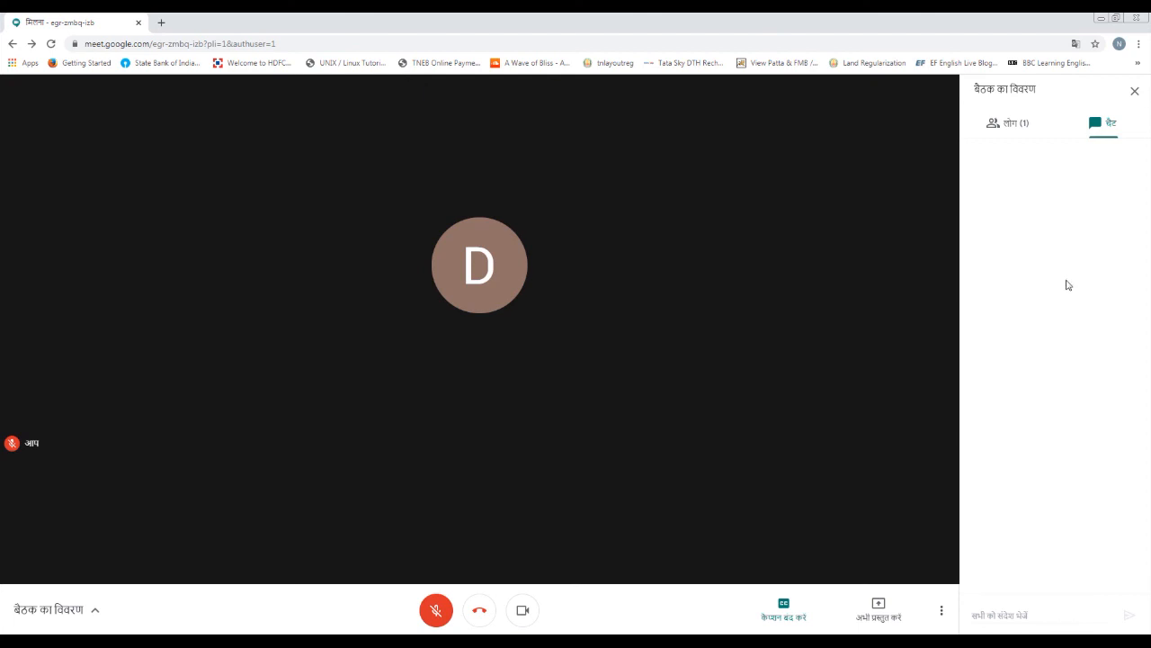
{"action": "mouse_move", "coordinate": [1051, 263]}
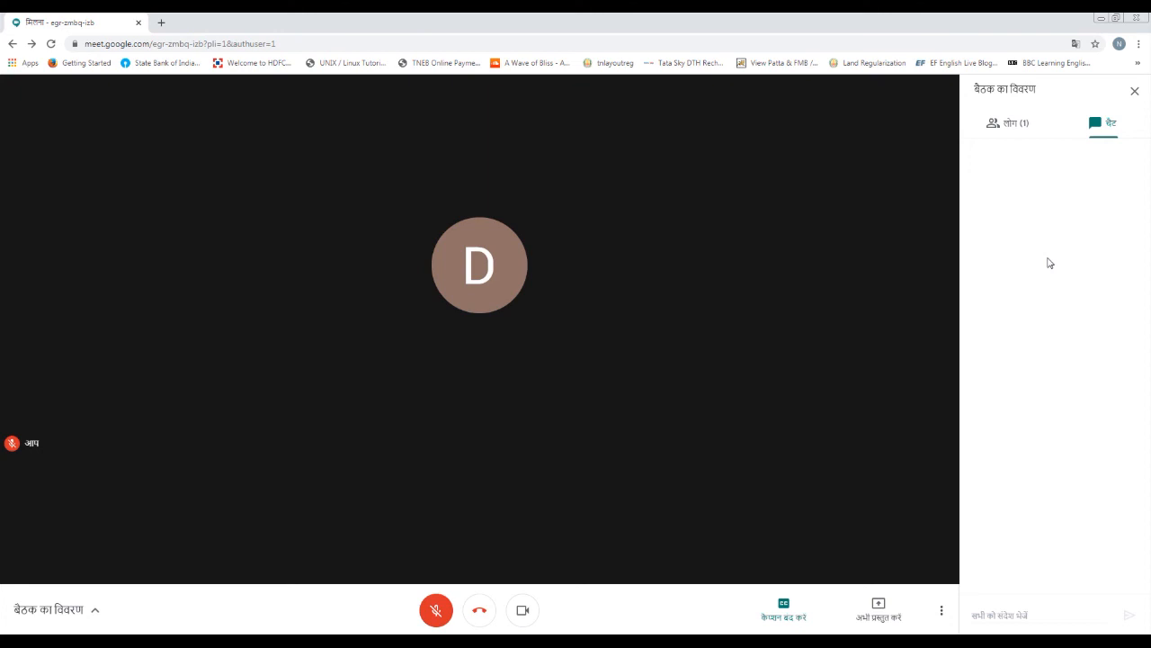
{"action": "mouse_move", "coordinate": [810, 185]}
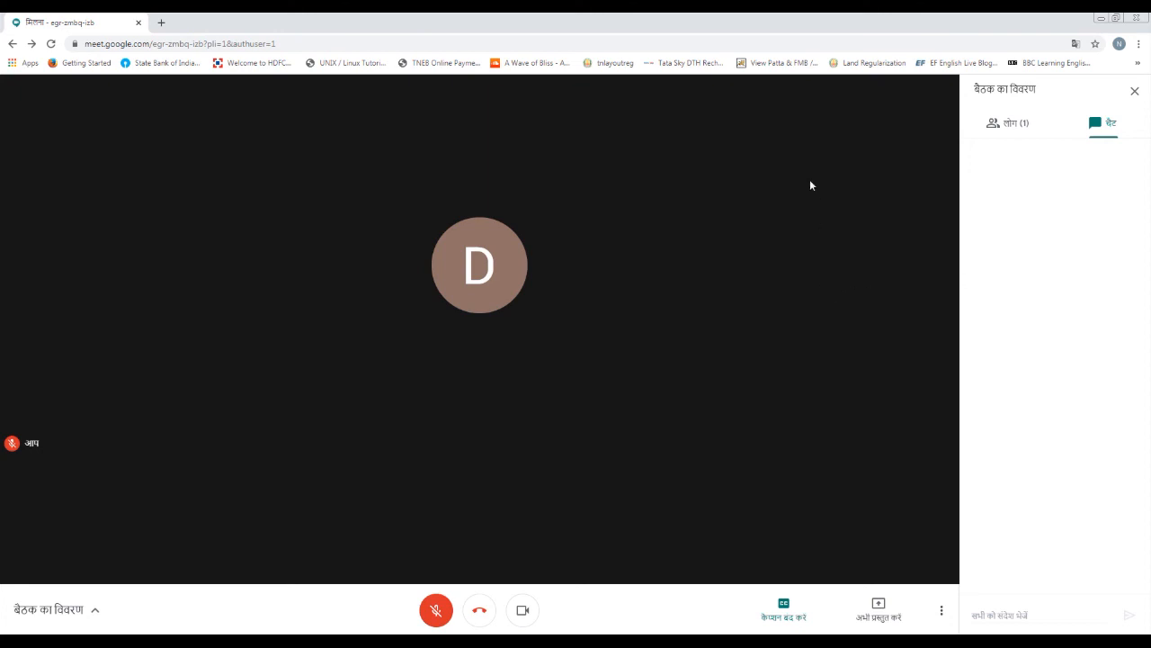